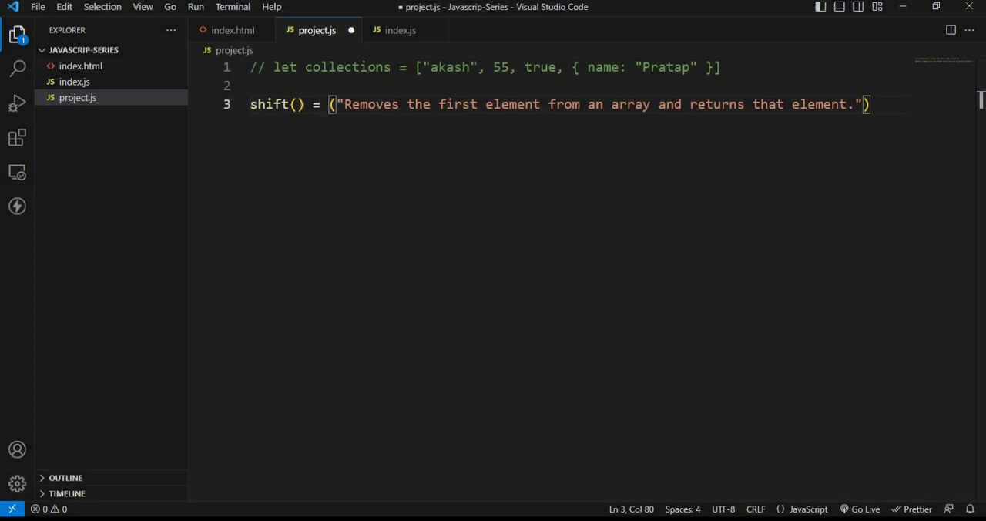
- Hide the Explorer sidebar and select the shift() description line to comment it out
left_click(17, 36)
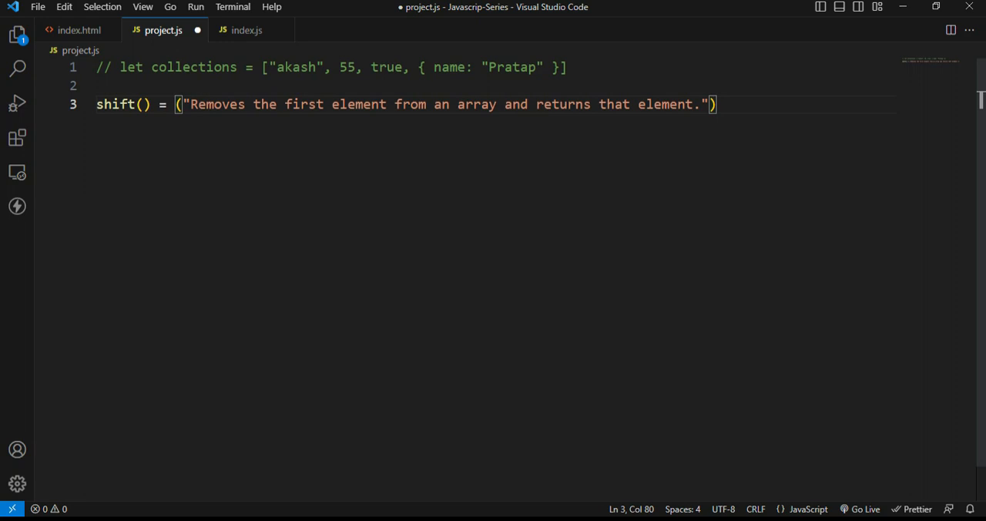
double_click(122, 104)
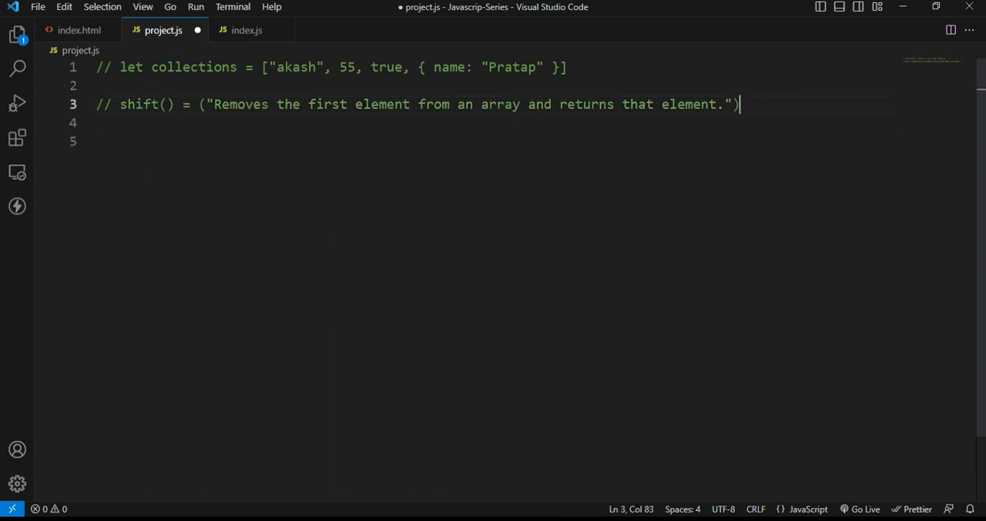
- Write let states = ["Delhi", "Mumbai", "Hyderabad"]; on a new line, leaving blank lines below
key("Enter")
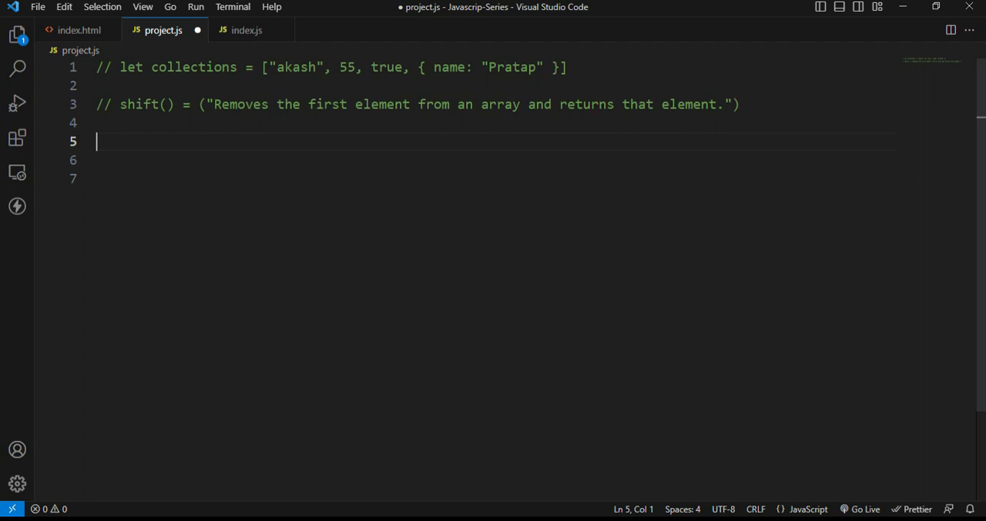
type("let")
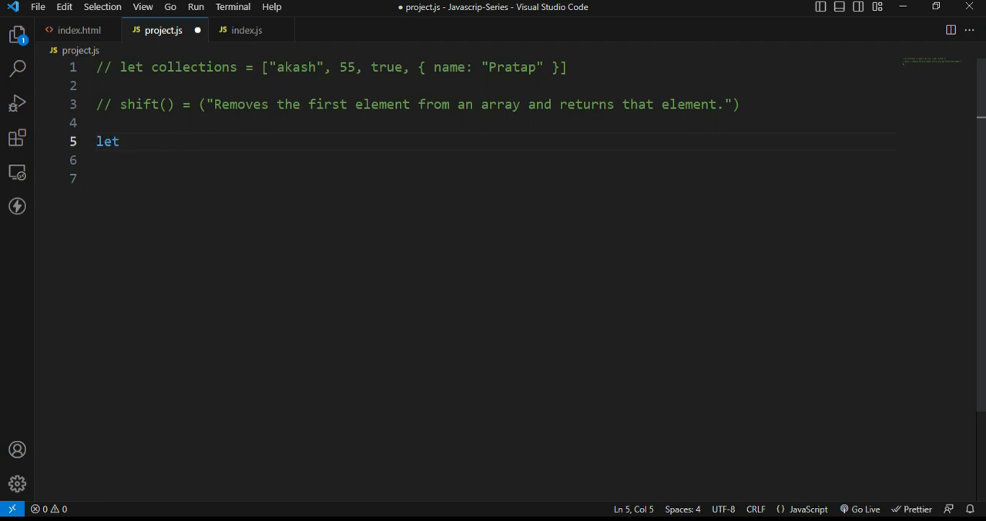
type("states =")
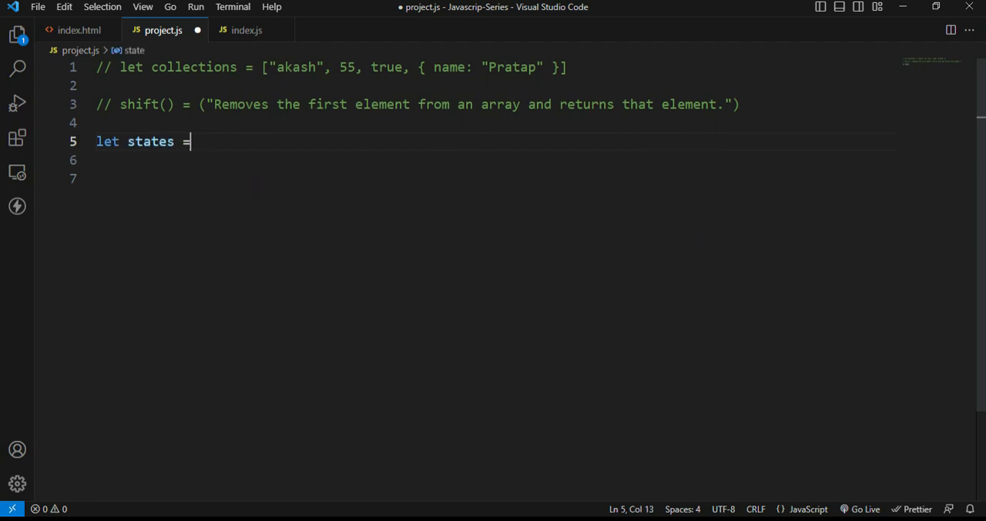
type("[\"]")
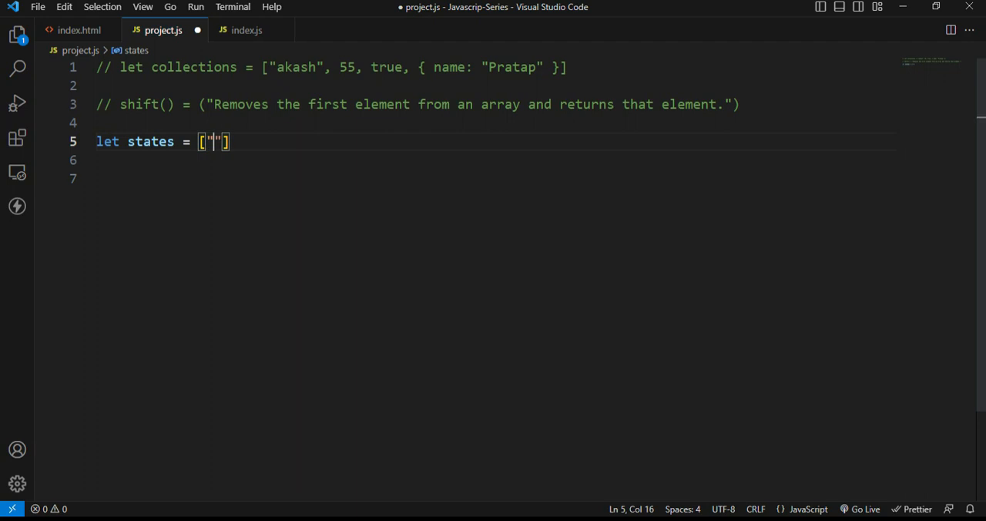
type("Delhi\", \"")
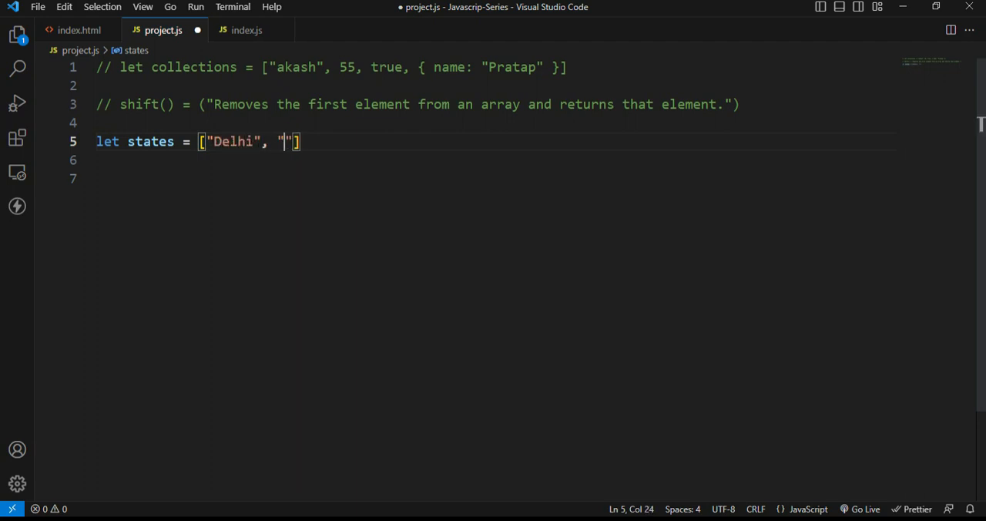
type("Mumbai\", \"H")
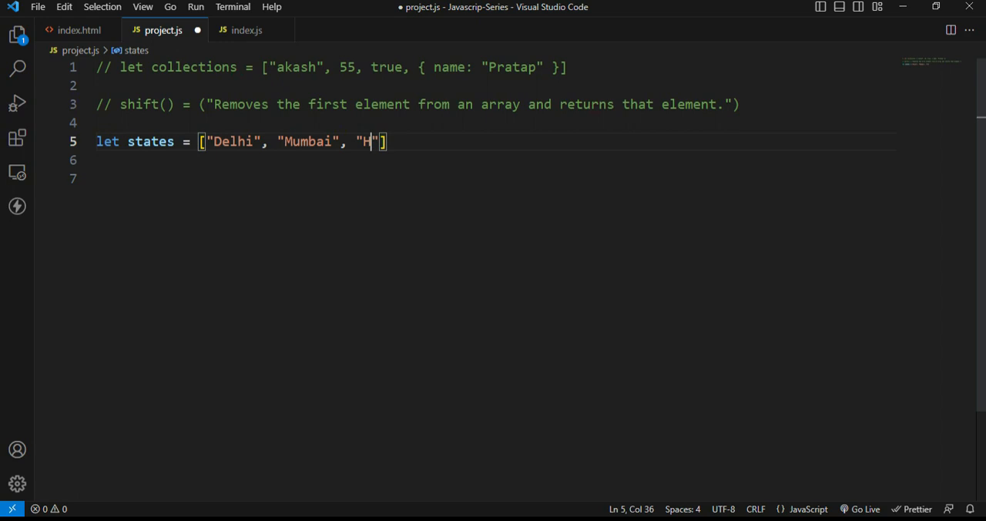
type("yderabad")
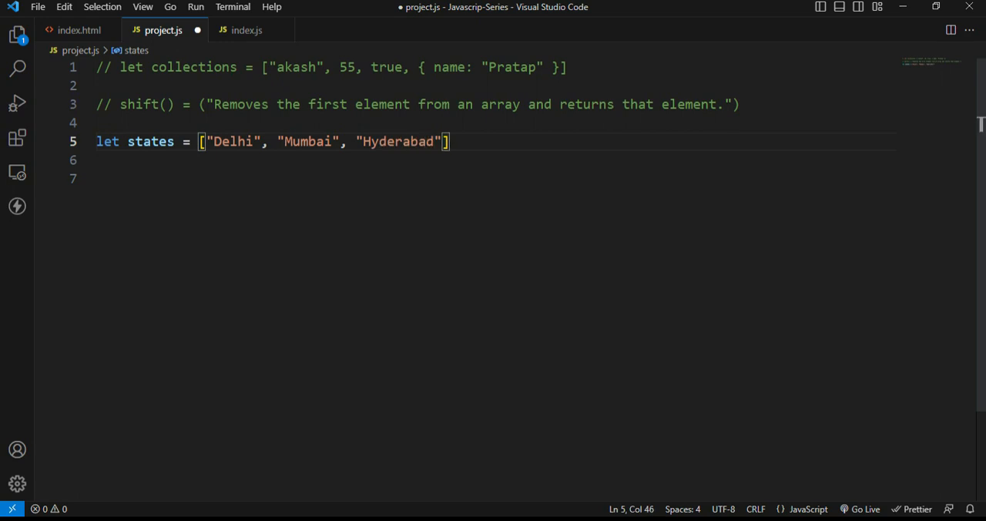
double_click(150, 141)
type(";")
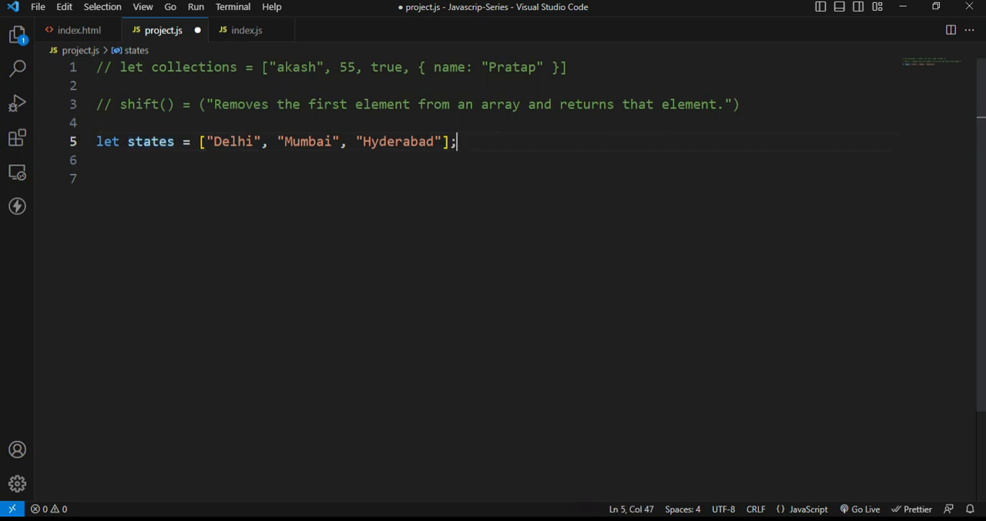
key("Enter")
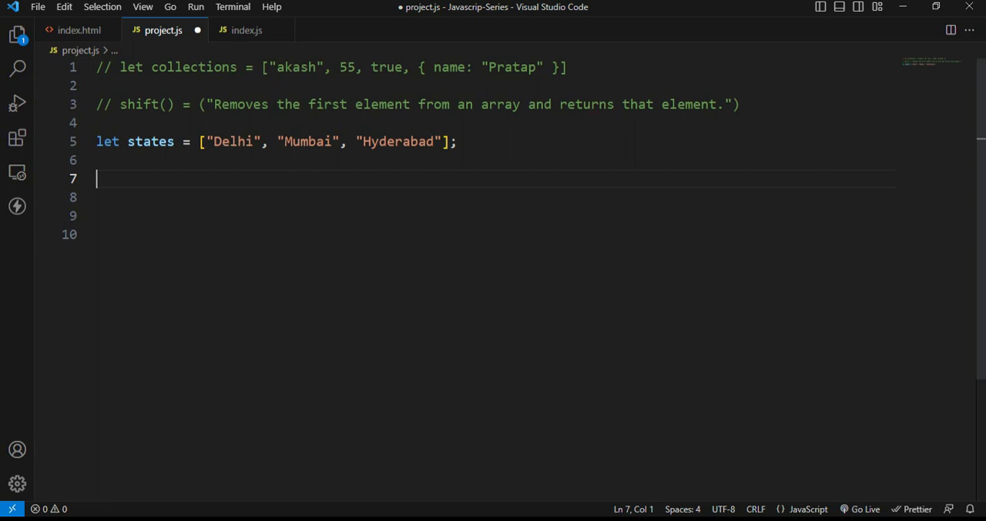
- Add states.shift() followed by document.write(states) below the array
type("states")
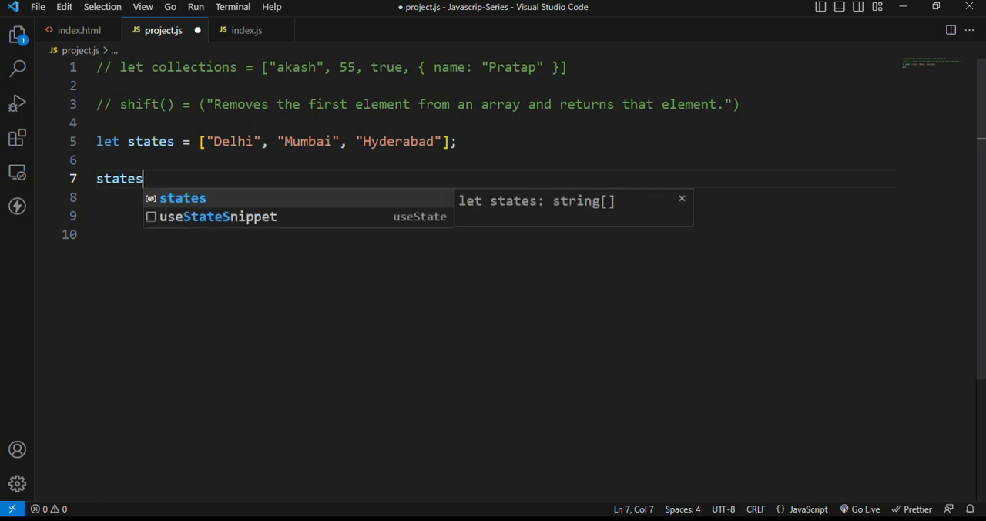
type(".shift")
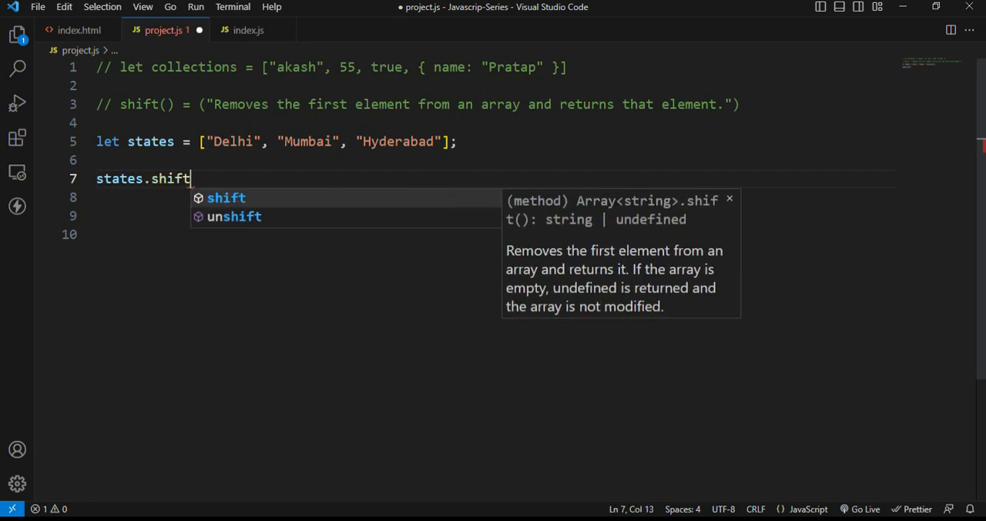
type("()")
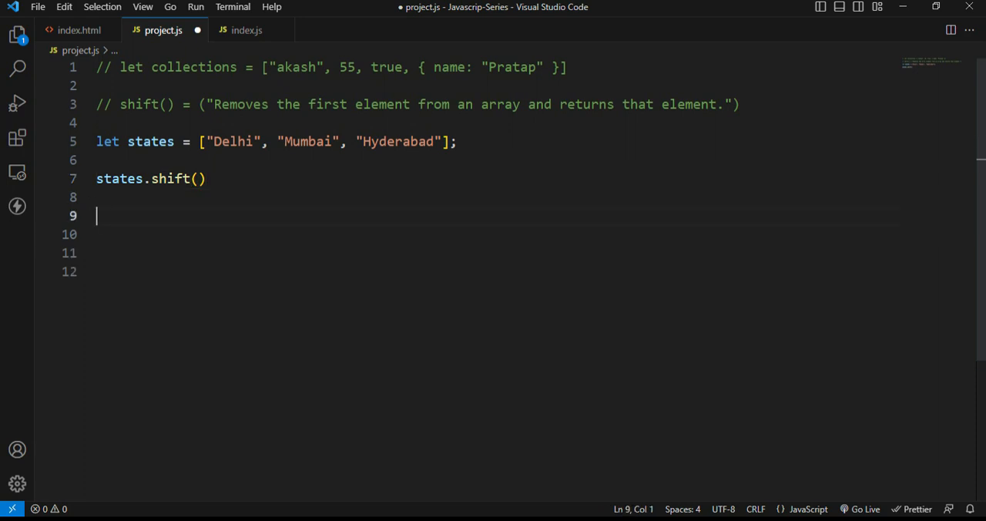
type("document.write(s")
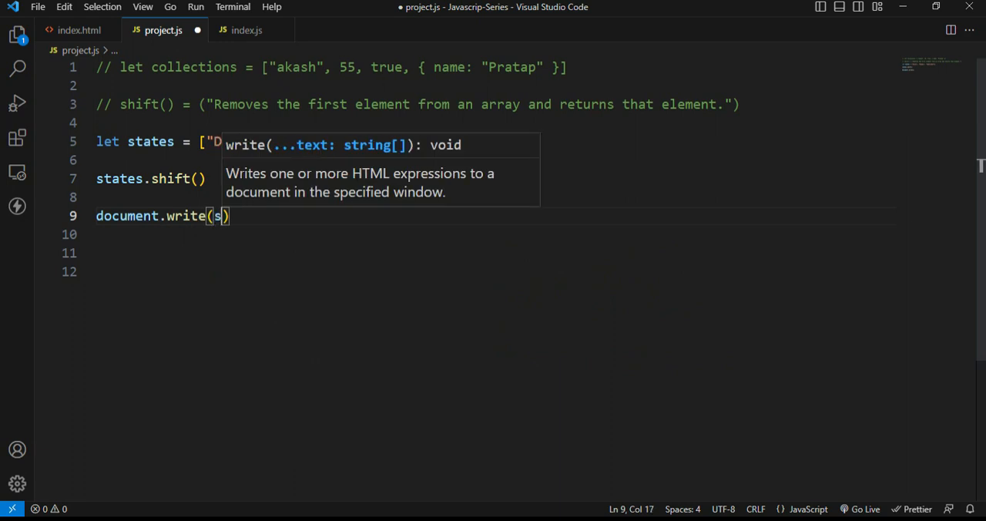
type("tates")
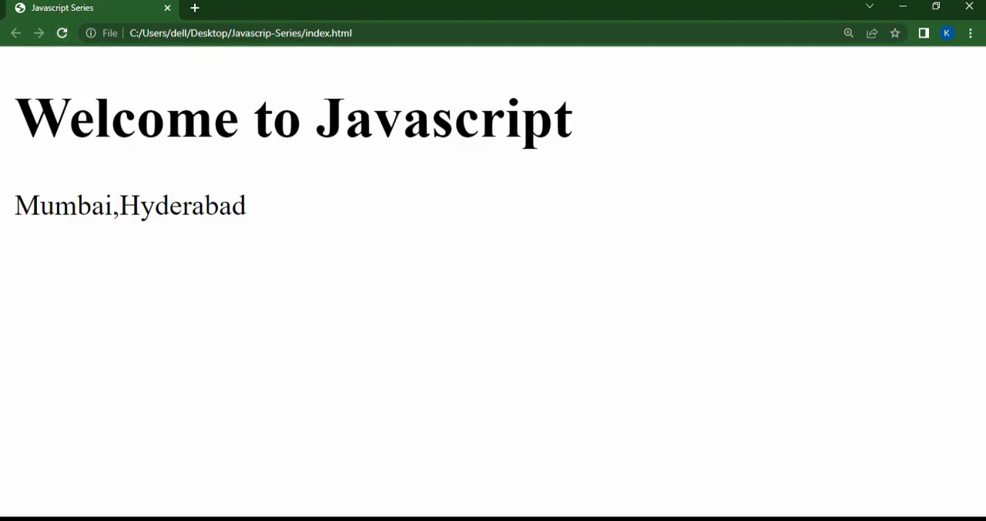
- Select across the page output to check that only Mumbai,Hyderabad remains
left_click_drag(77, 205, 167, 206)
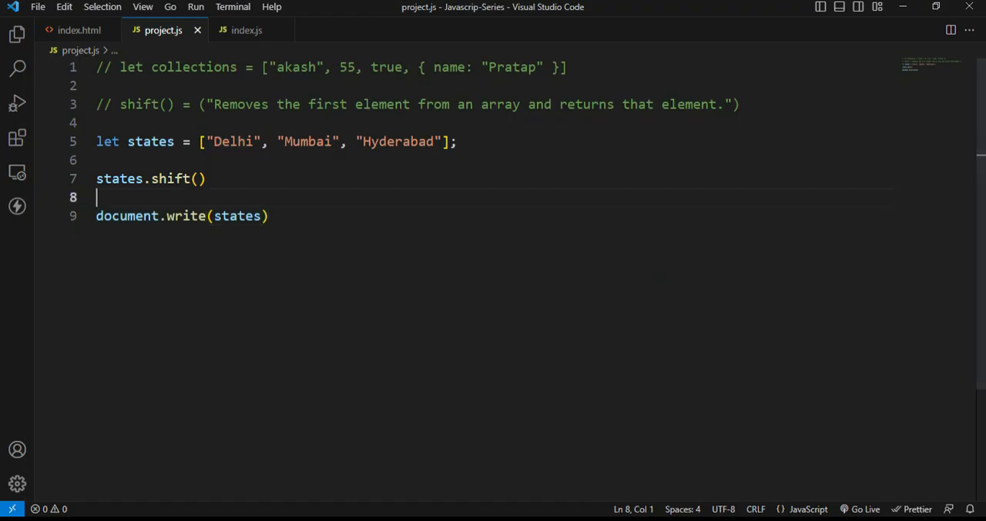
- Extend the line to document.write(states + "<br>"); so a line break follows the array
double_click(233, 141)
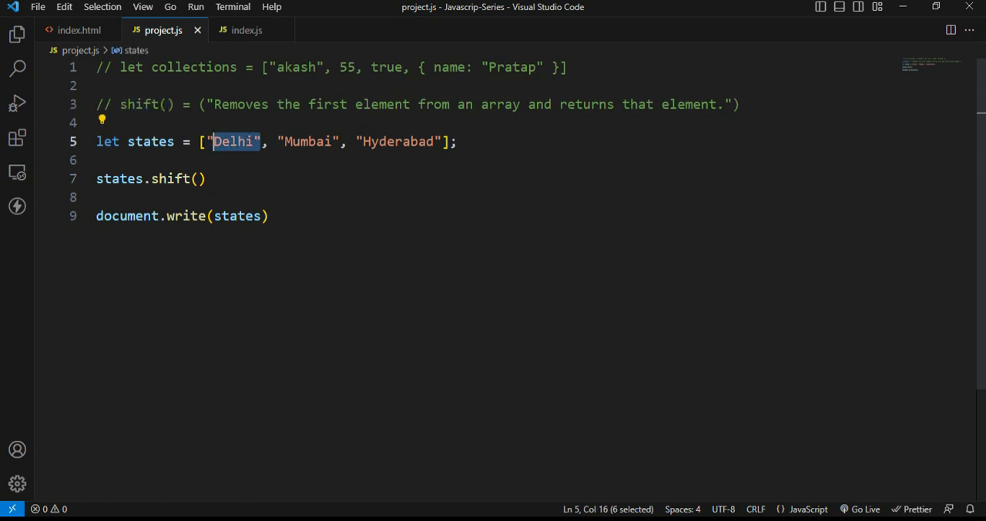
left_click(196, 178)
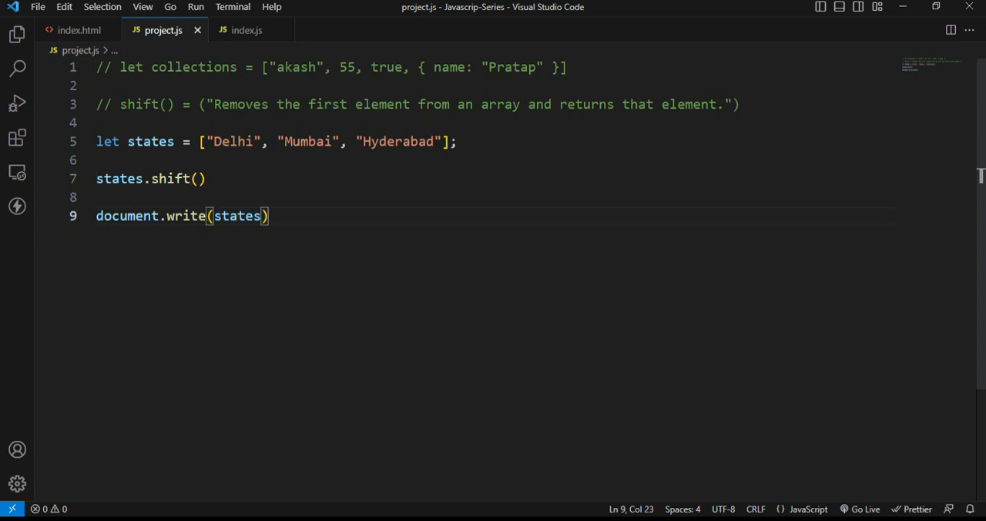
type("\" \"")
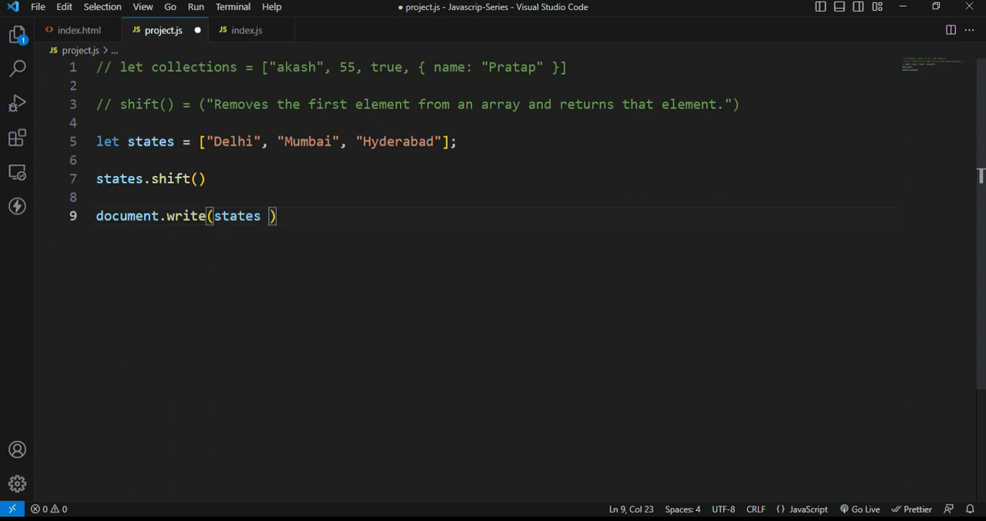
type("+ \"<\"")
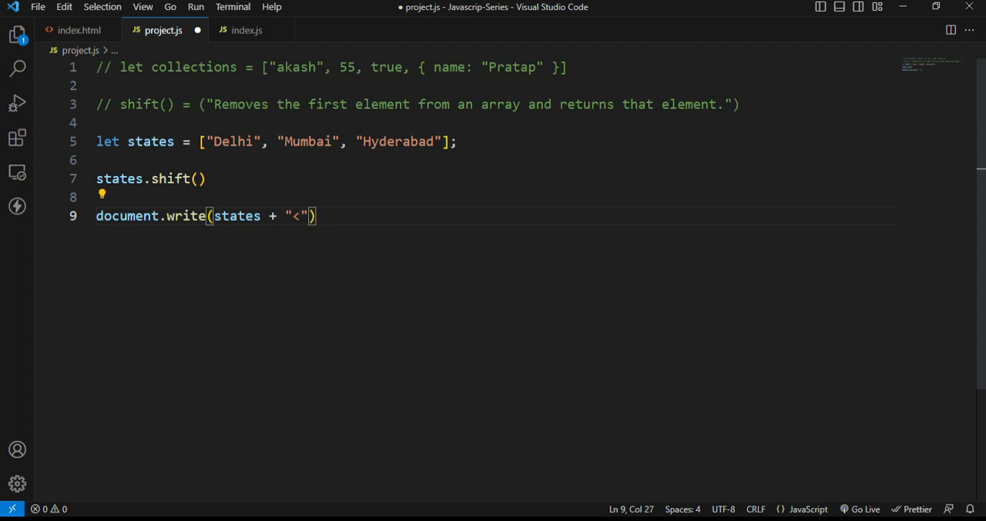
type("br")
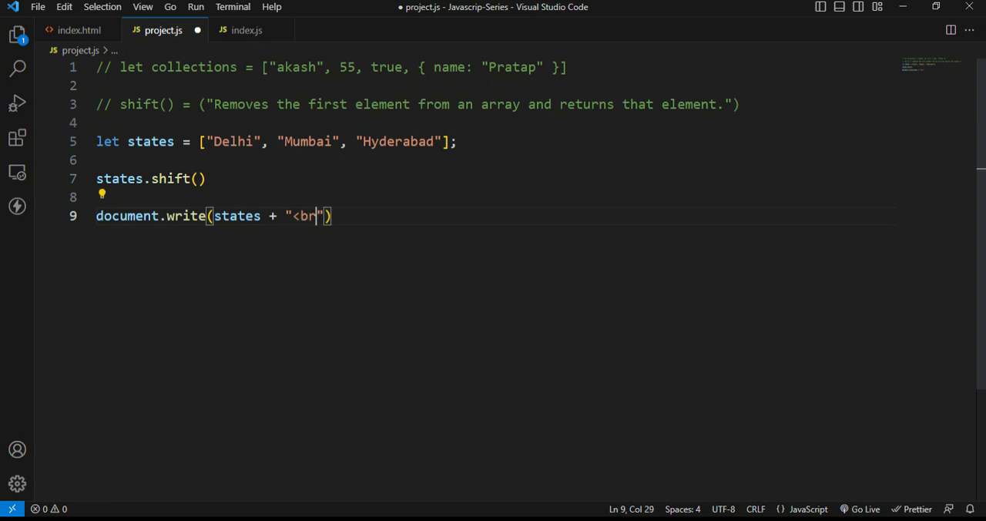
type(">")
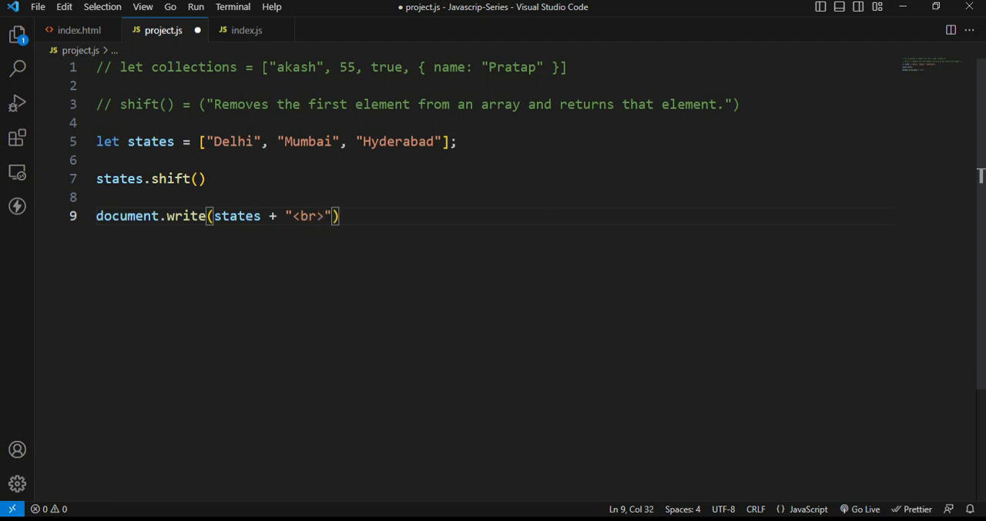
type(";")
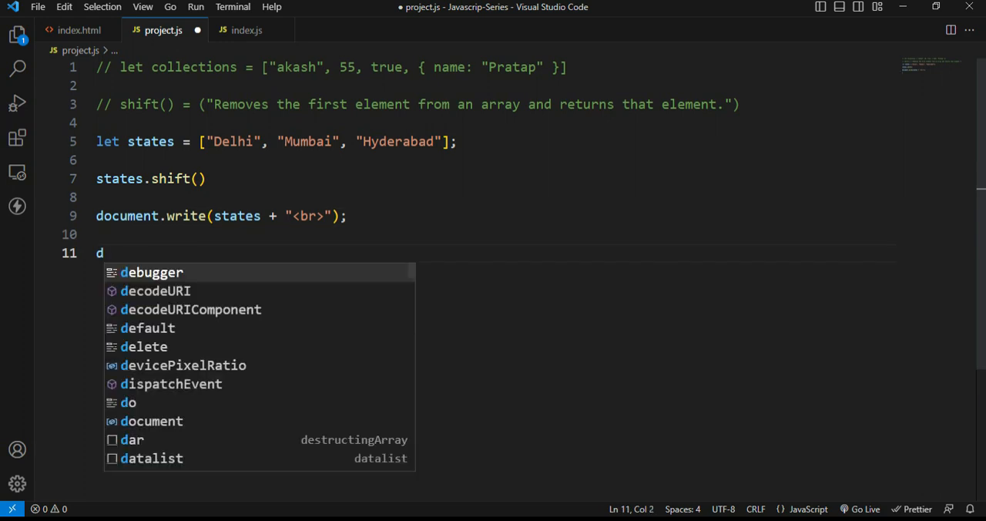
- Add document.write(states.length + "<br>"), save project.js, and go to the states.shift() line
type("ocument.")
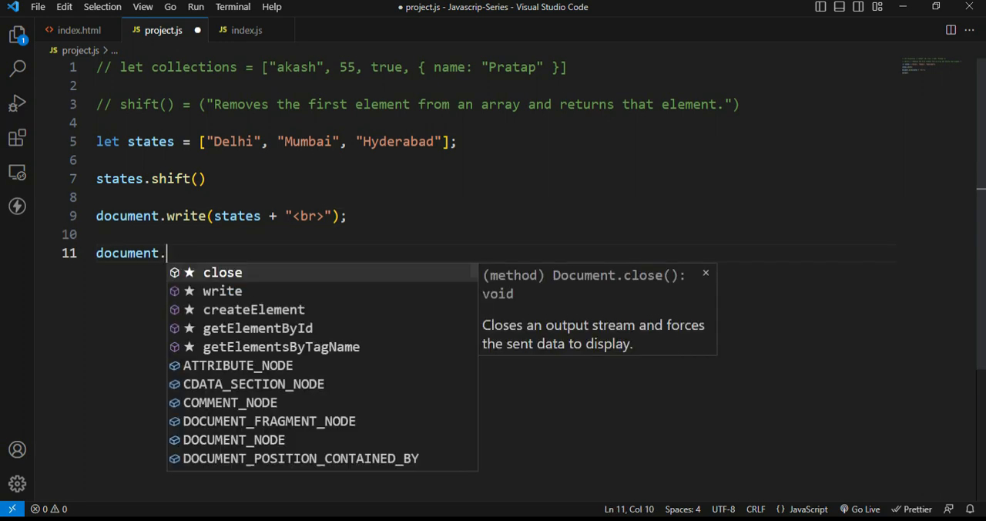
type("write(")
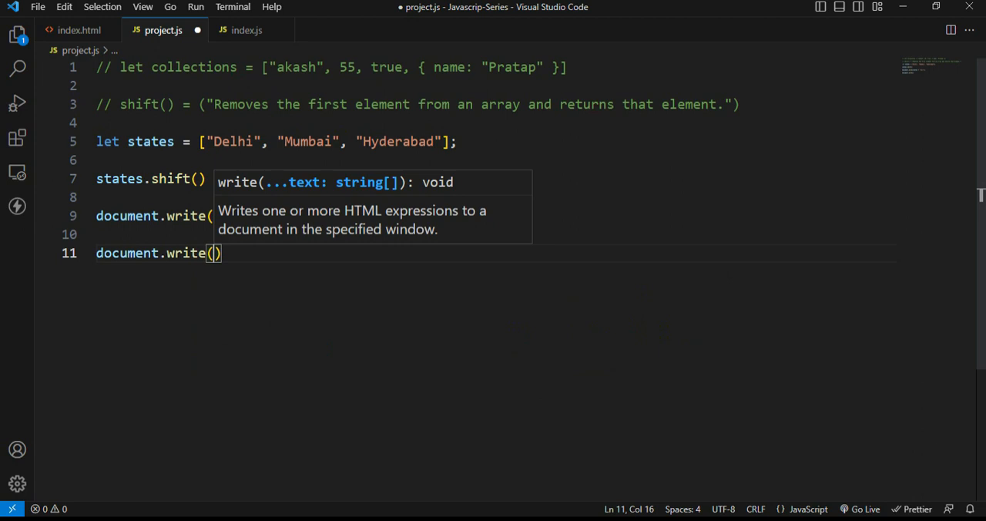
type("states.")
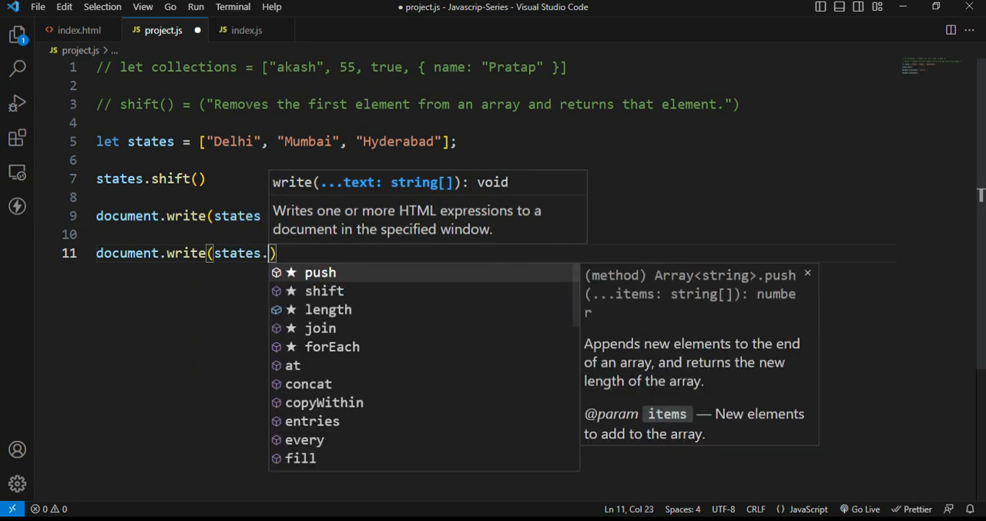
type("length")
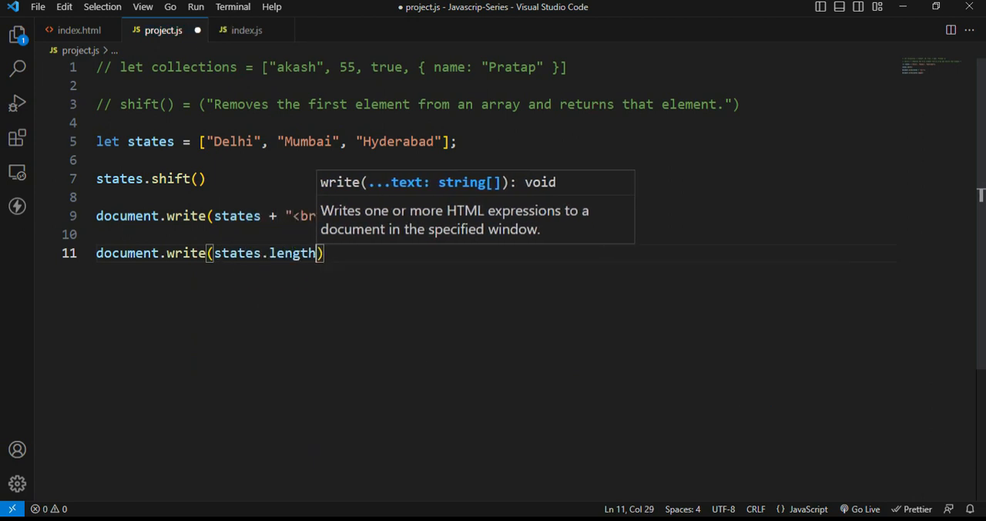
type("+ \"<\"")
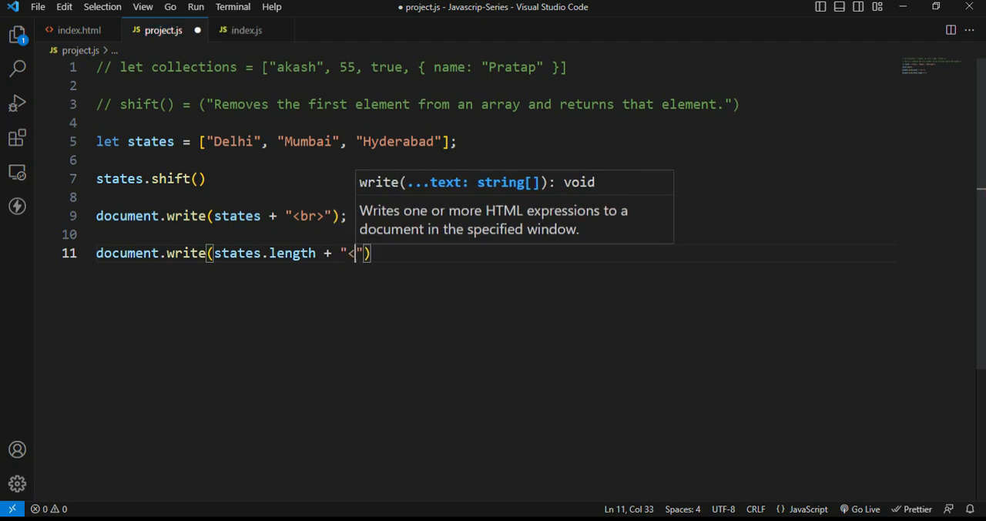
type("br>")
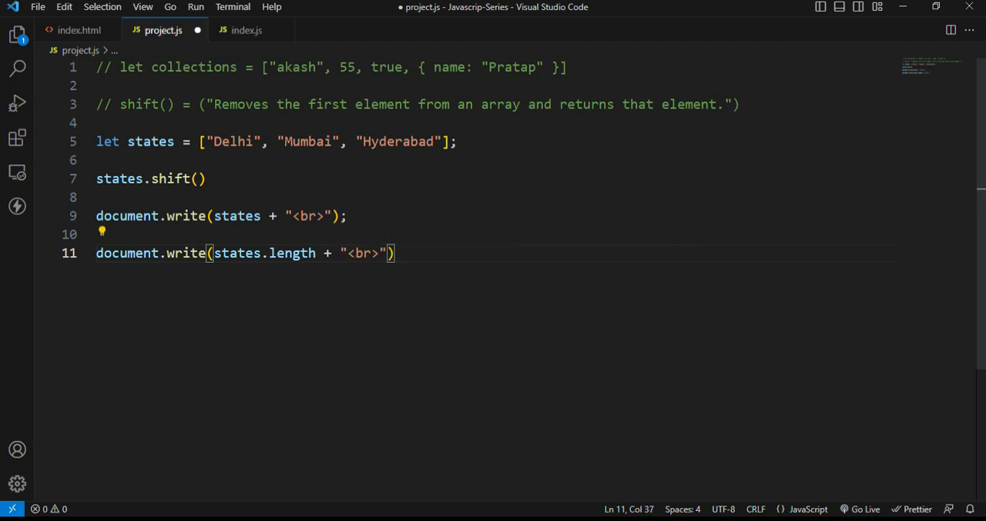
key("ctrl+s")
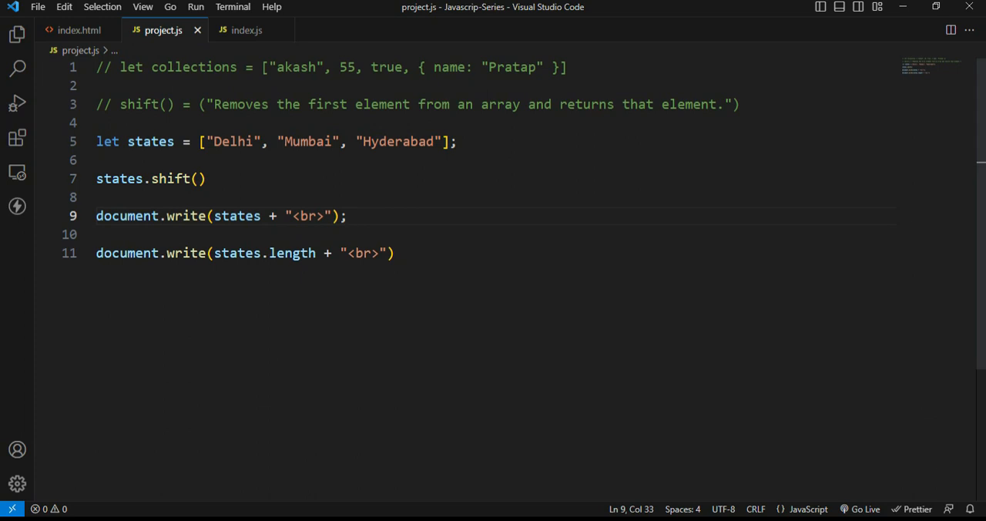
left_click_drag(214, 141, 441, 141)
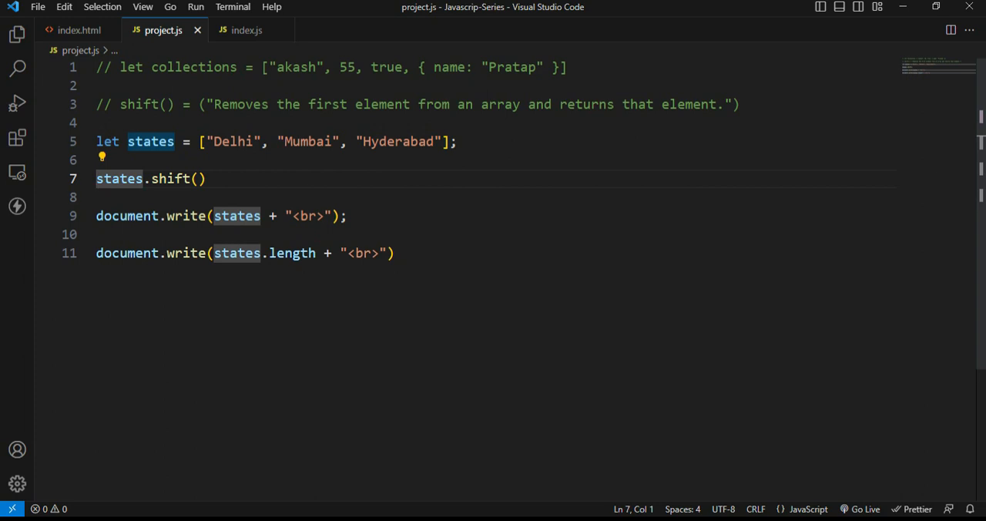
- Prefix states.shift() with let newStates = to store the removed element
type("let new")
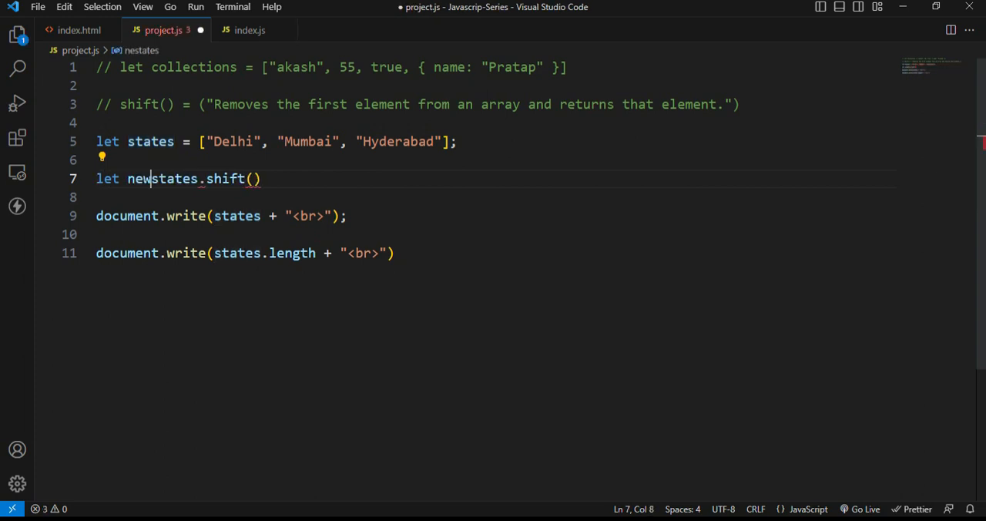
type("States")
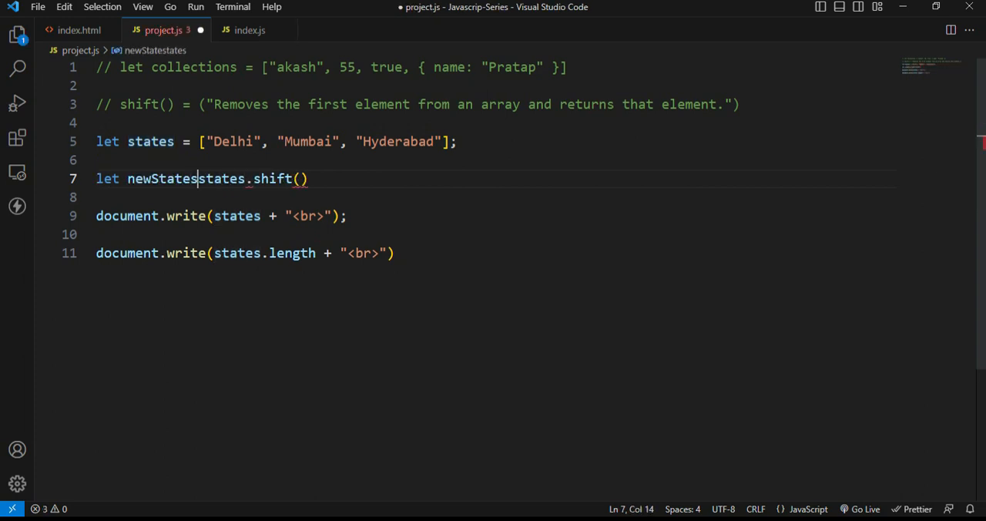
type("=")
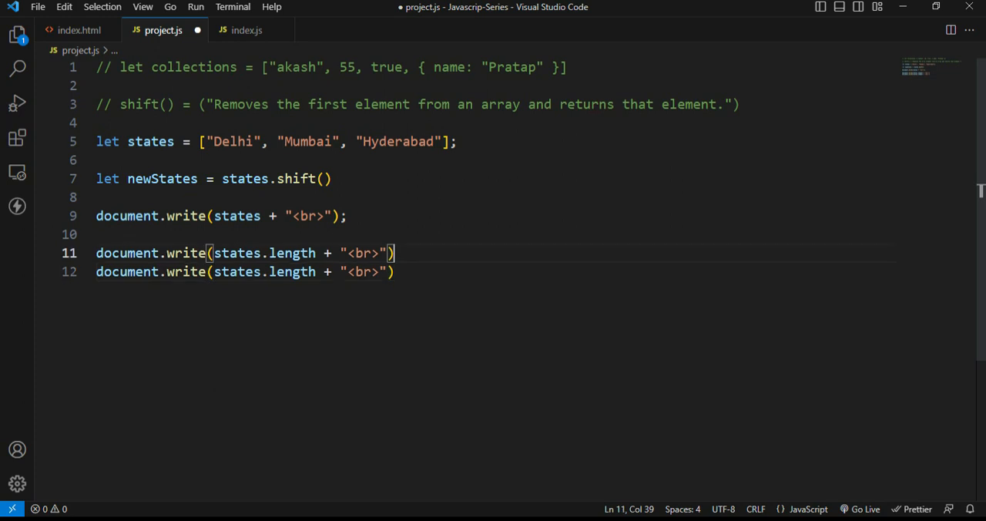
- Replace states with newStates in the duplicated line so it writes newStates.length
key("Enter")
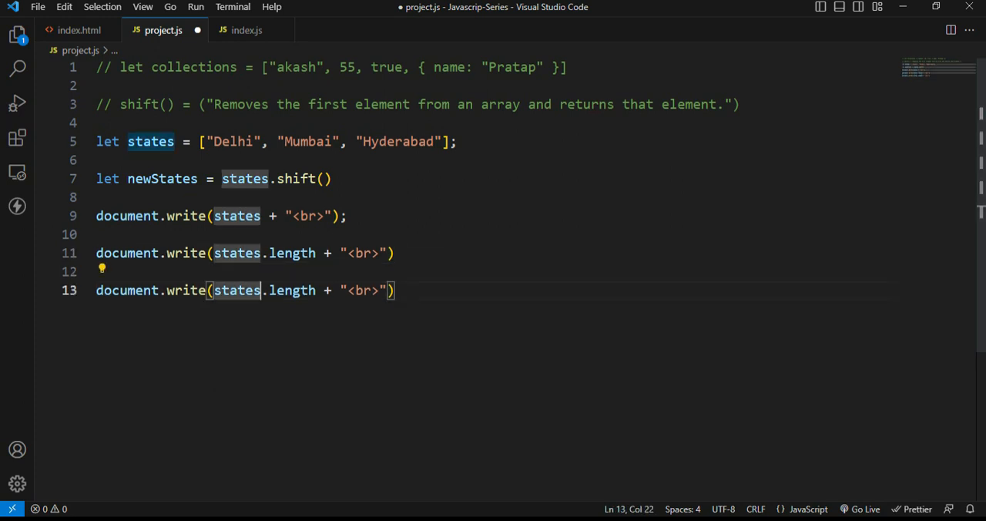
left_click(190, 178)
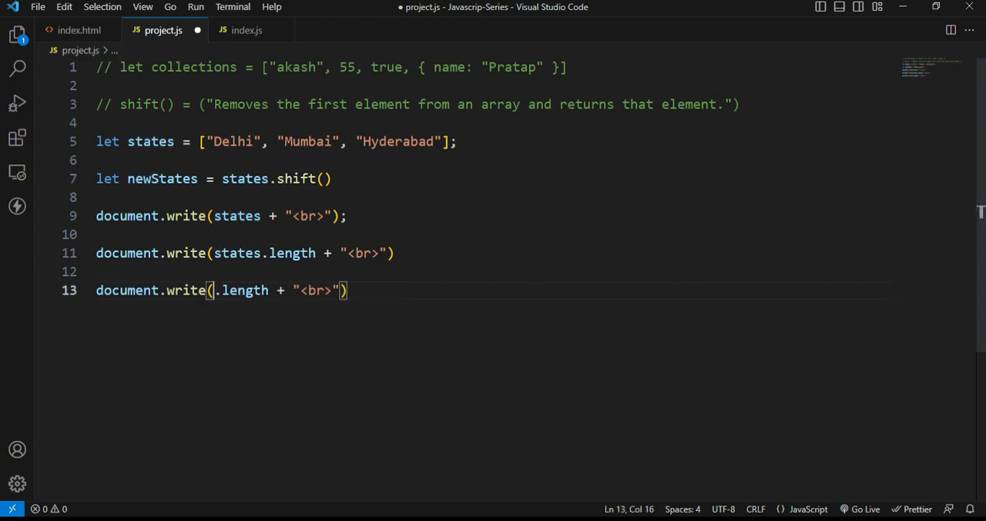
type("newSt")
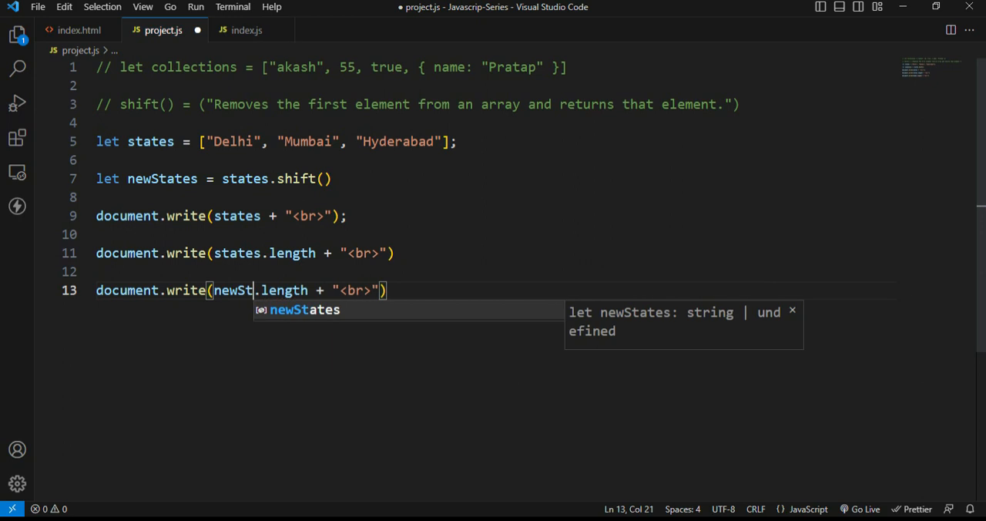
key("Tab")
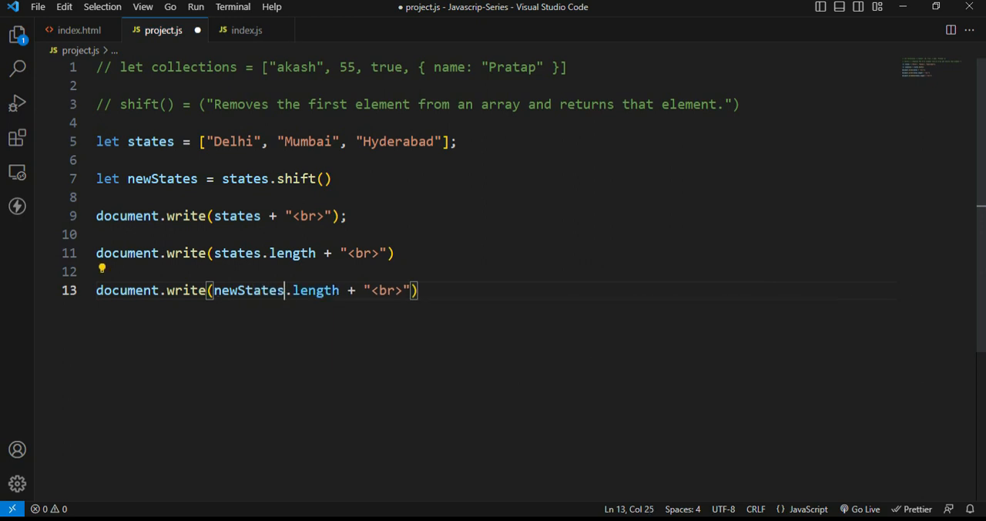